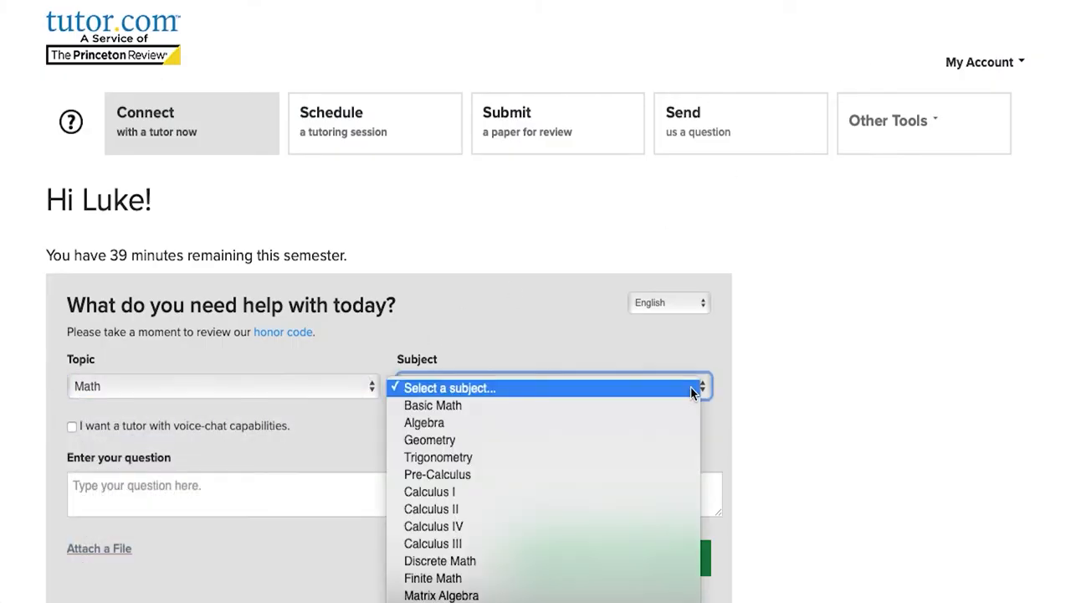
- Choose Algebra under Math for the linear-equations question and connect to tutor Manny T
left_click(426, 421)
type("How do I solve linear equations?")
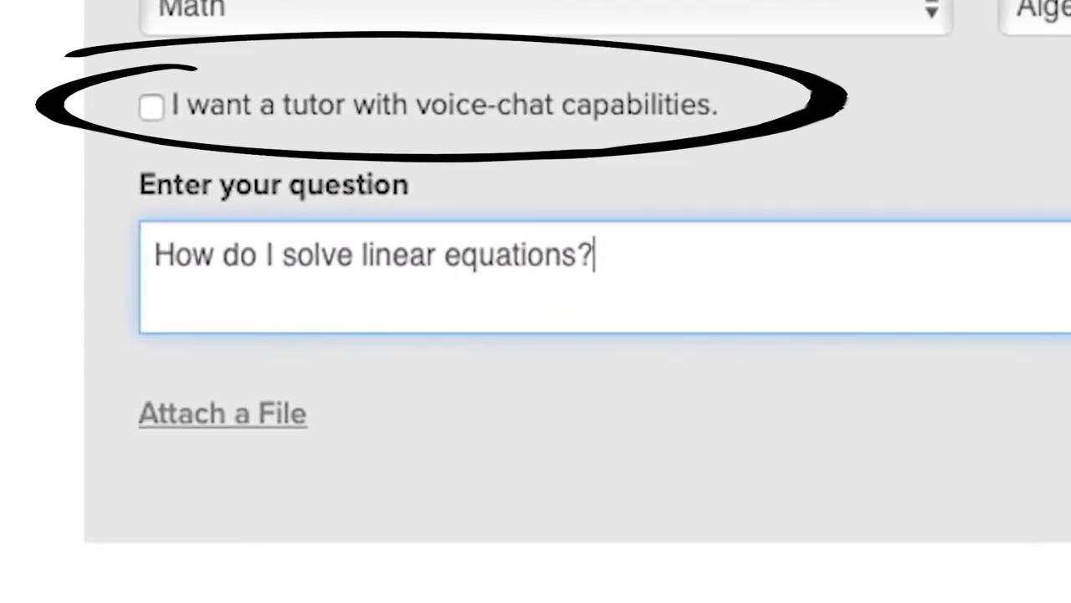
left_click(222, 412)
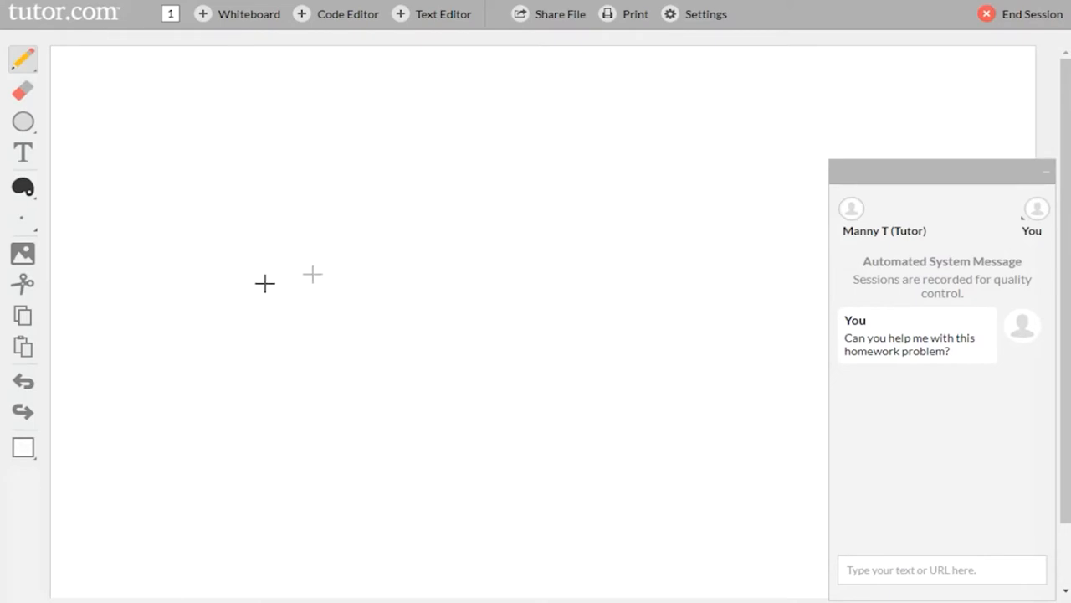
- Browse the whiteboard Formulas, then draft the outline, thesis and 'Example 1: Breakout rooms...' in the Text Editor
left_click(23, 61)
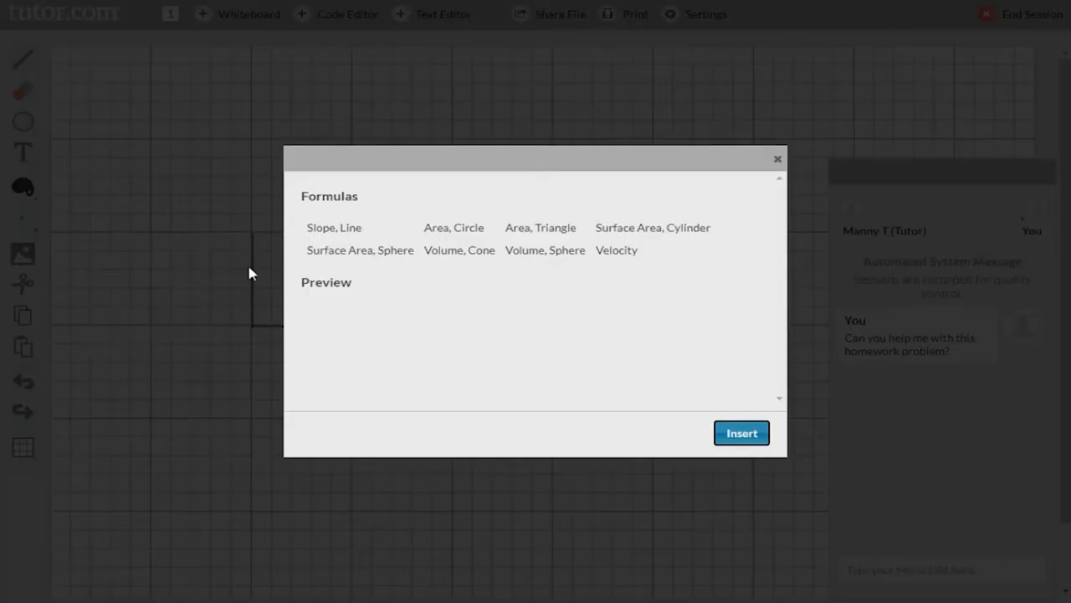
left_click(740, 431)
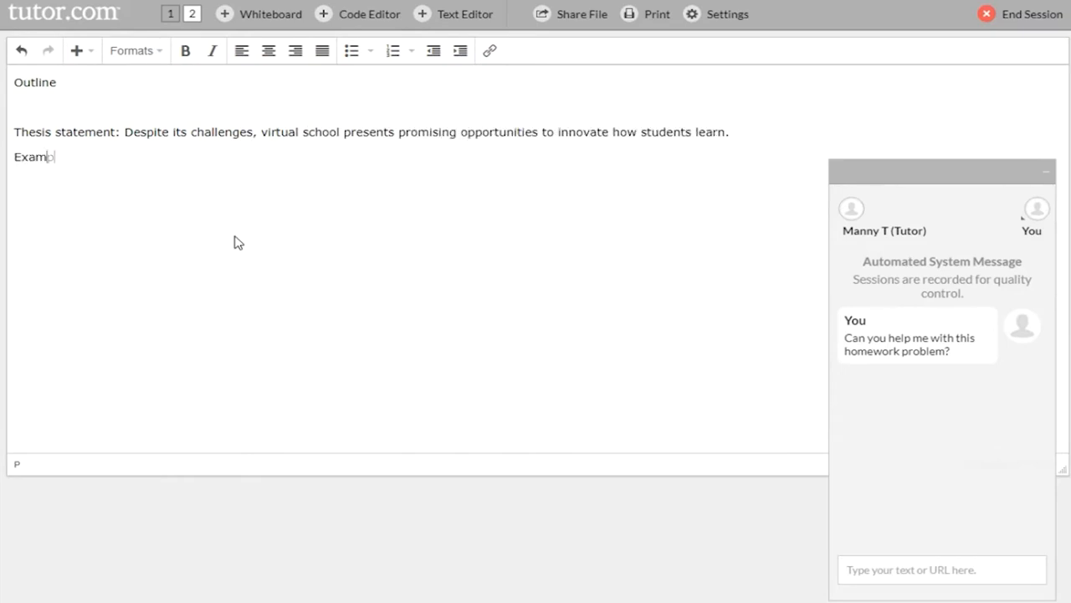
type("ple 1: Breakout rooms allow teachers to meet with small groups of students without disrupting the whole class.")
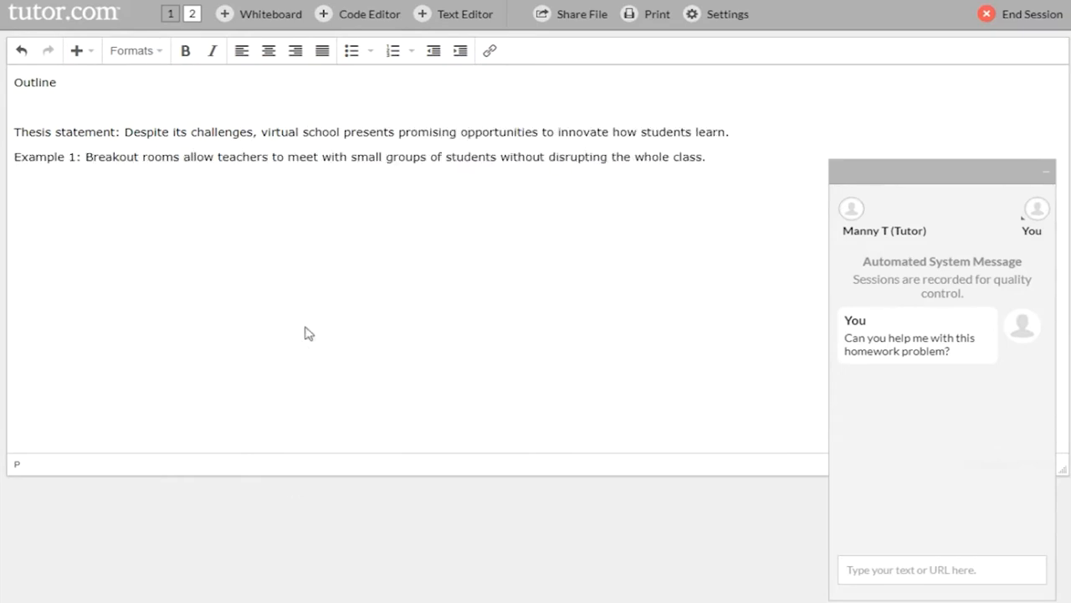
left_click(392, 14)
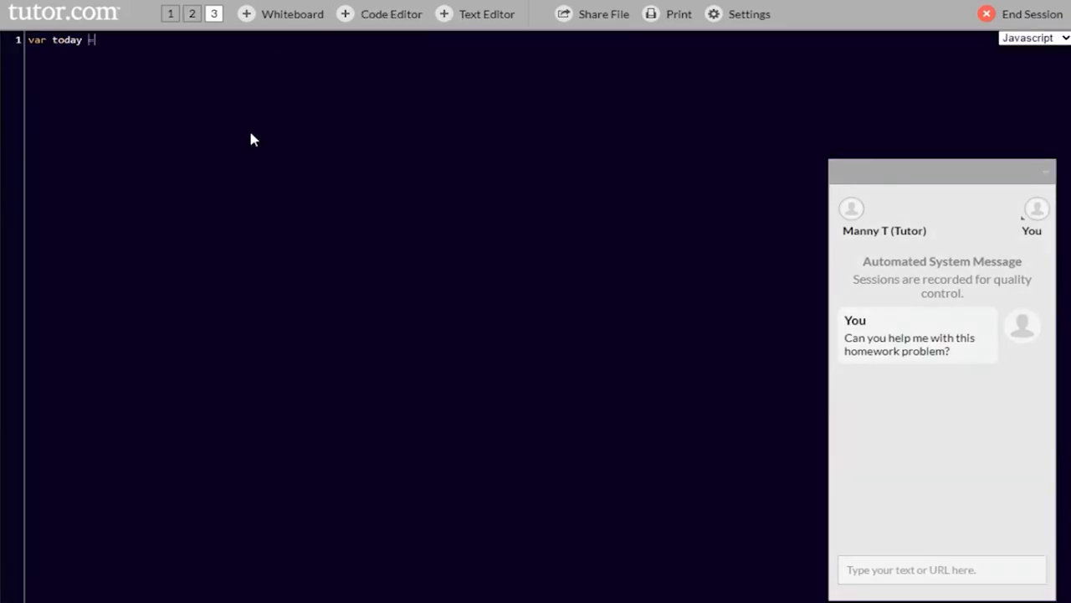
- Write the JavaScript line var today = new Date(); in the Code Editor
type("= new Date();")
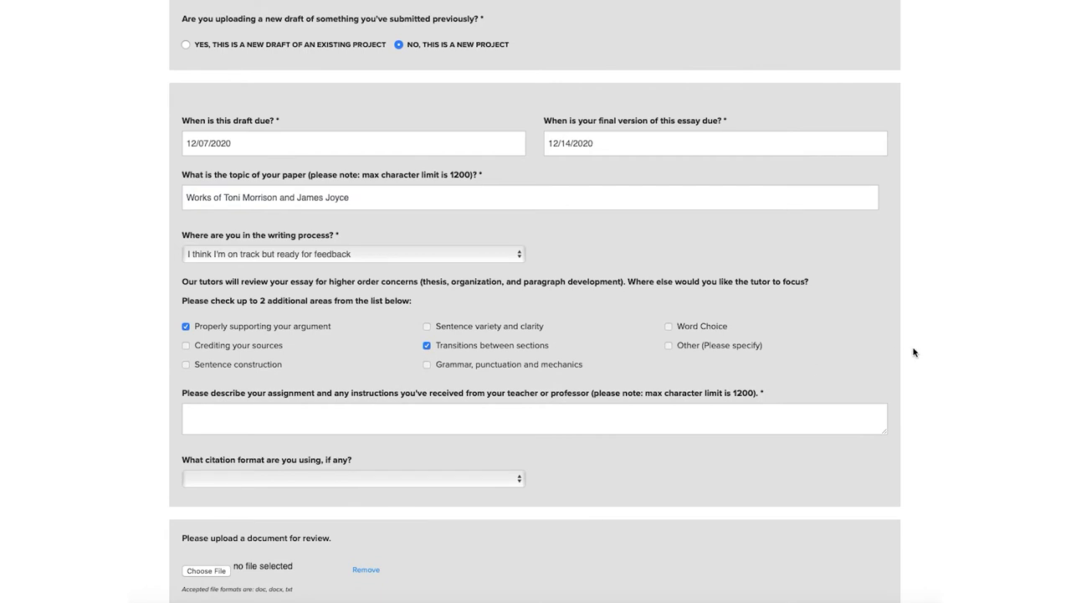
- Describe the essay as comparing stream-of-consciousness in Toni Morrison and James Joyce
type("Compare and contrast the use of stream-of-consciousness in the writings of")
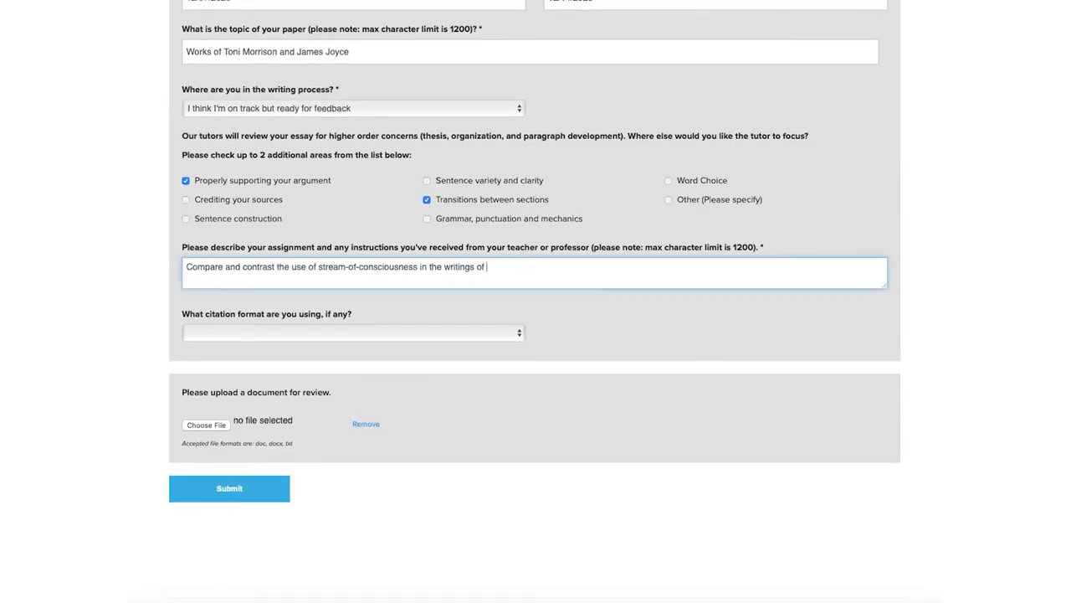
left_click(204, 425)
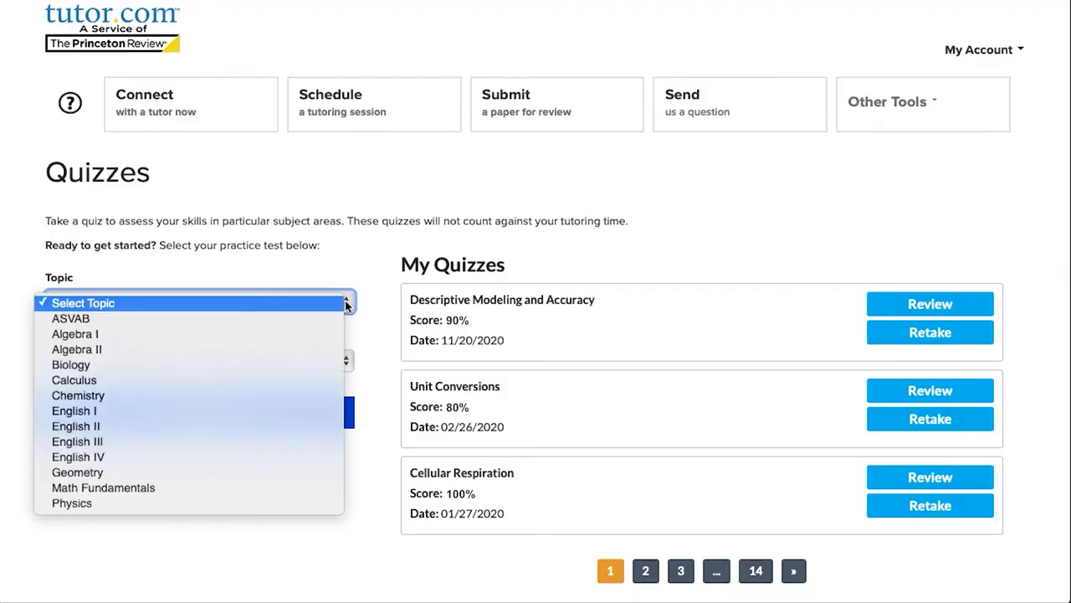
- Start the Chemistry quiz Molar Mass of Compounds, then request a resume review and browse for Resume.docx
left_click(77, 395)
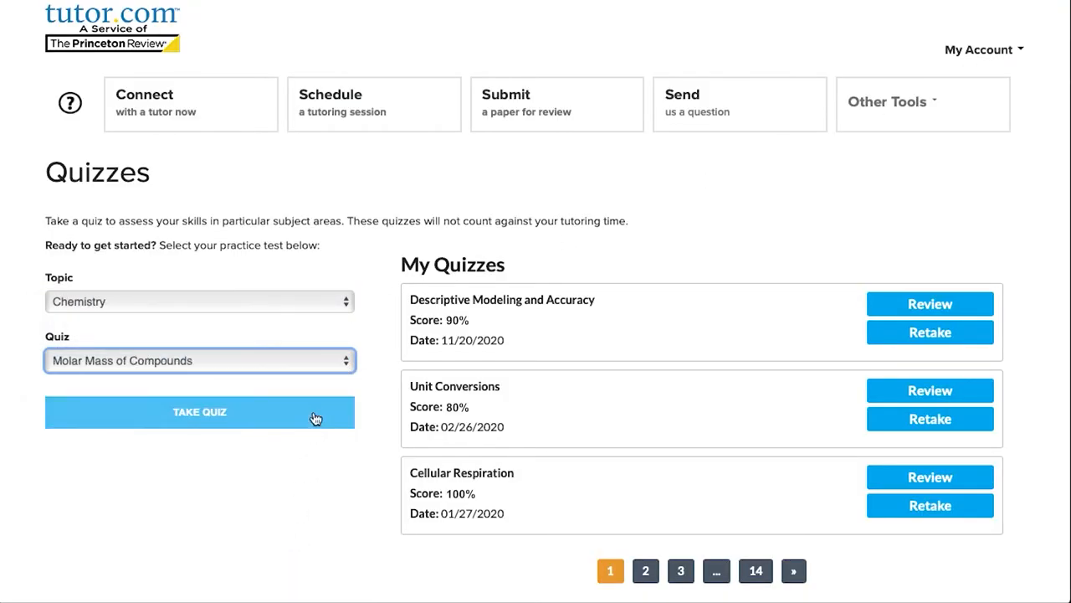
left_click(555, 104)
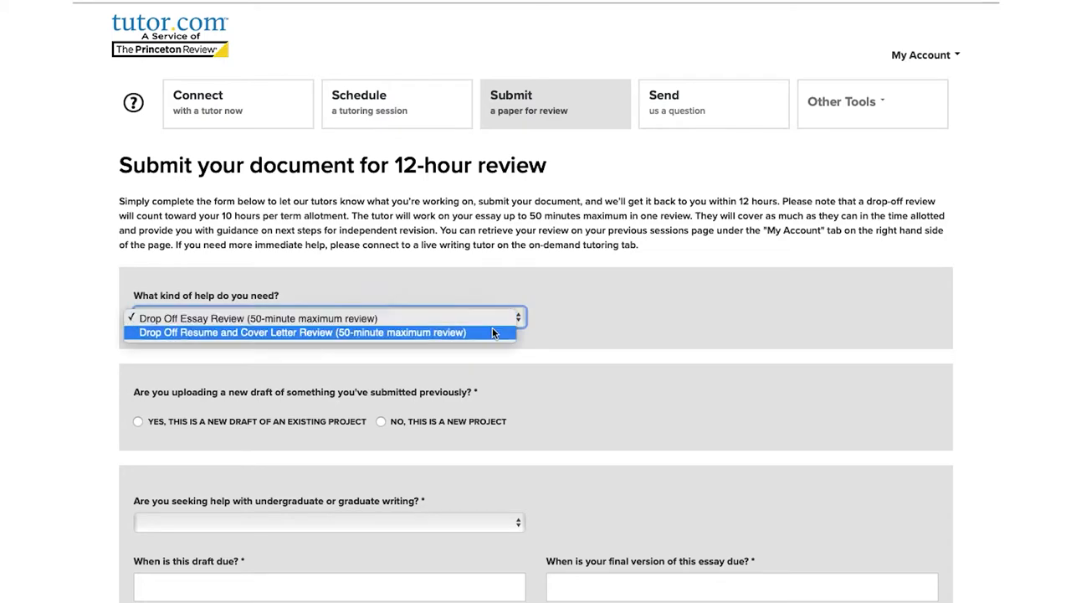
left_click(303, 332)
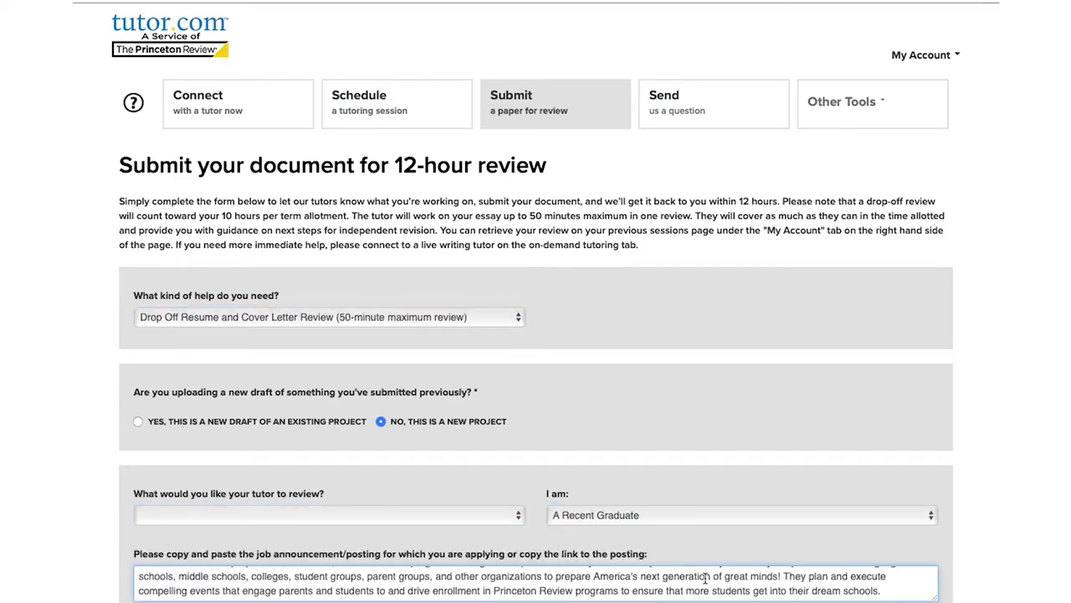
left_click(161, 484)
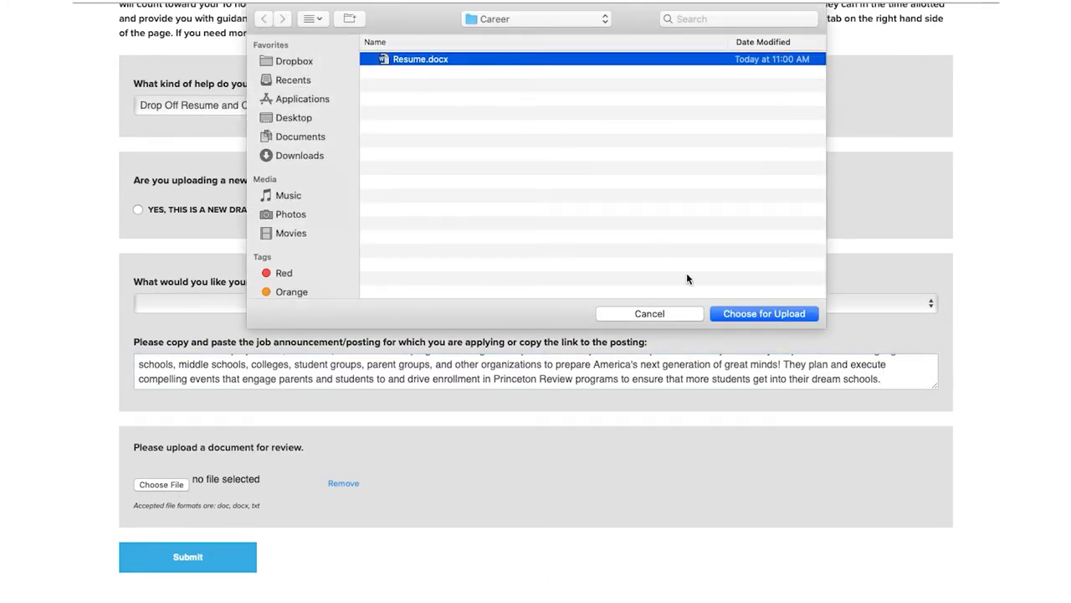